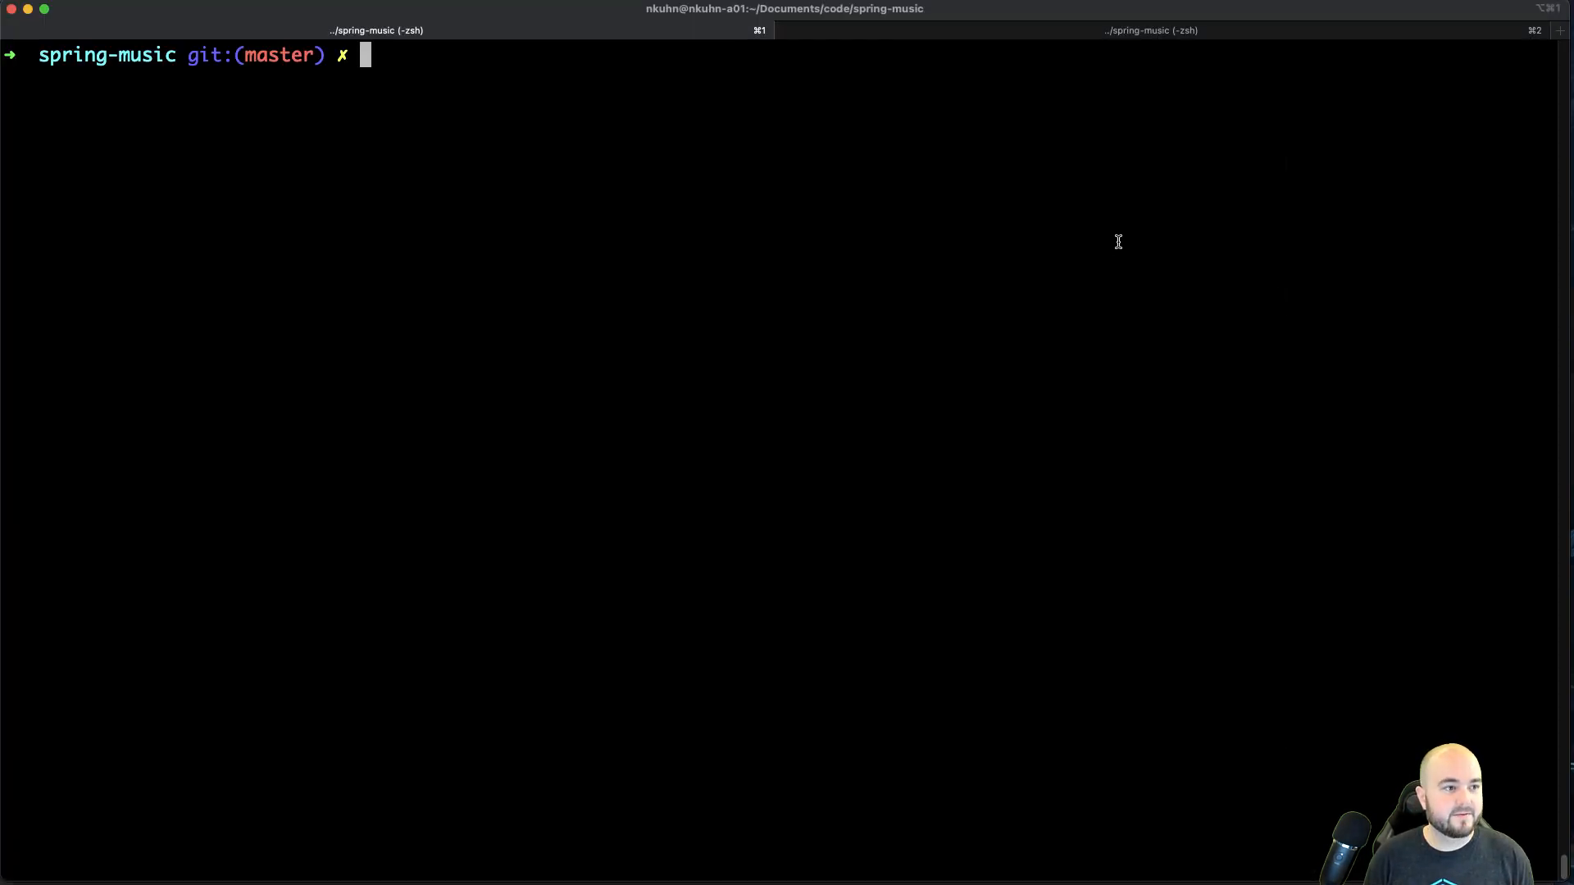
Step: Start pushing the Spring Music app with cf push
text(cf push)
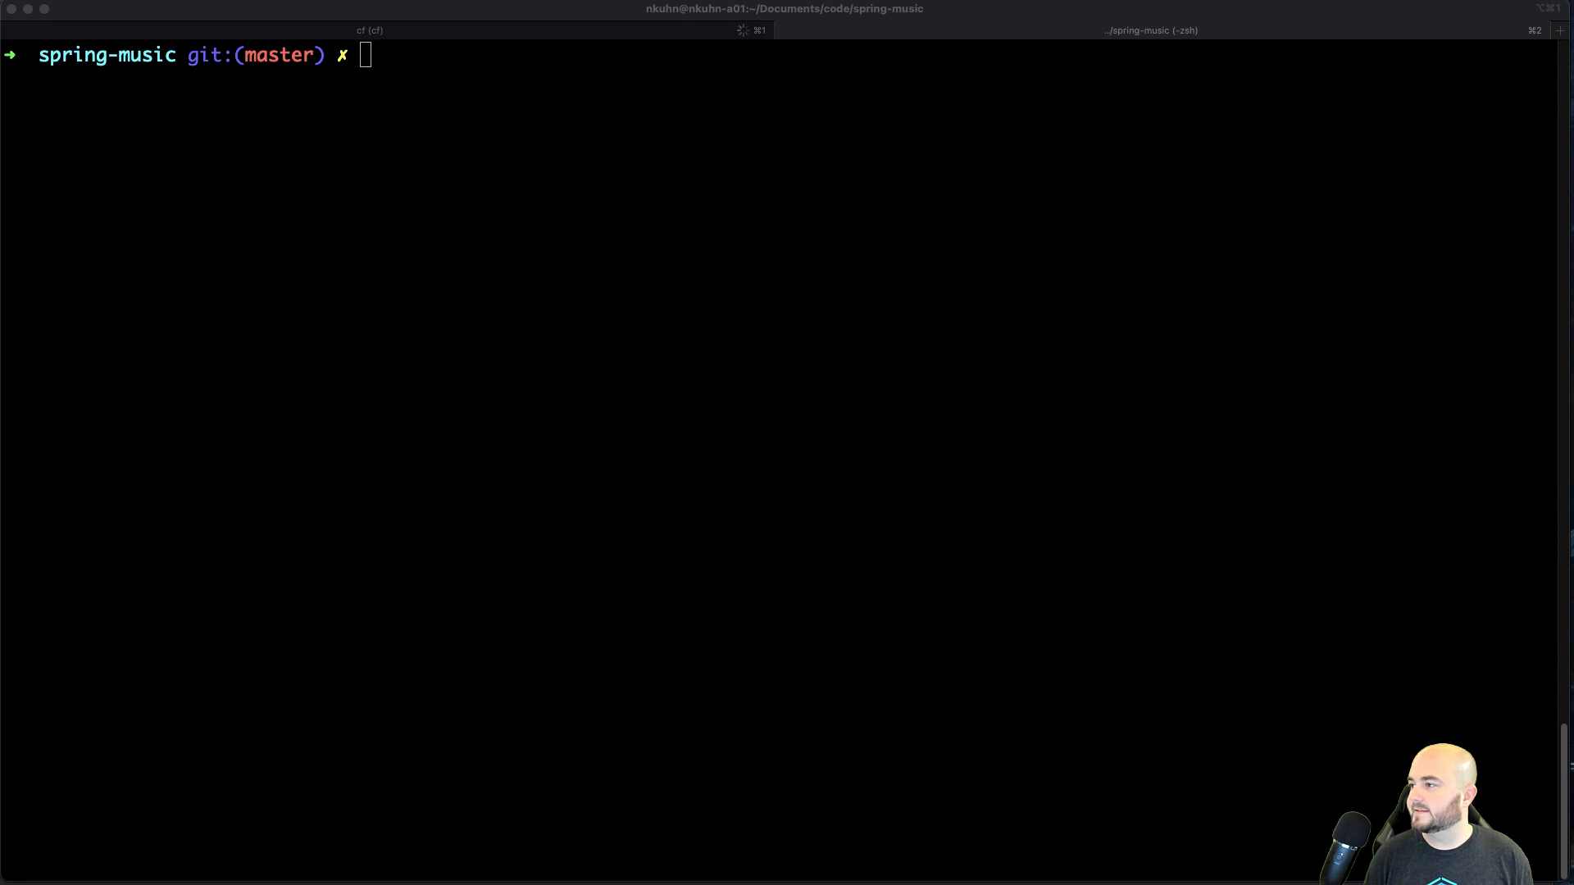
Step: List pods in the beta5 space with kubectl and copy the mysql pod name
text(kubectl -n $(cf space beta5 --guid) get pods)
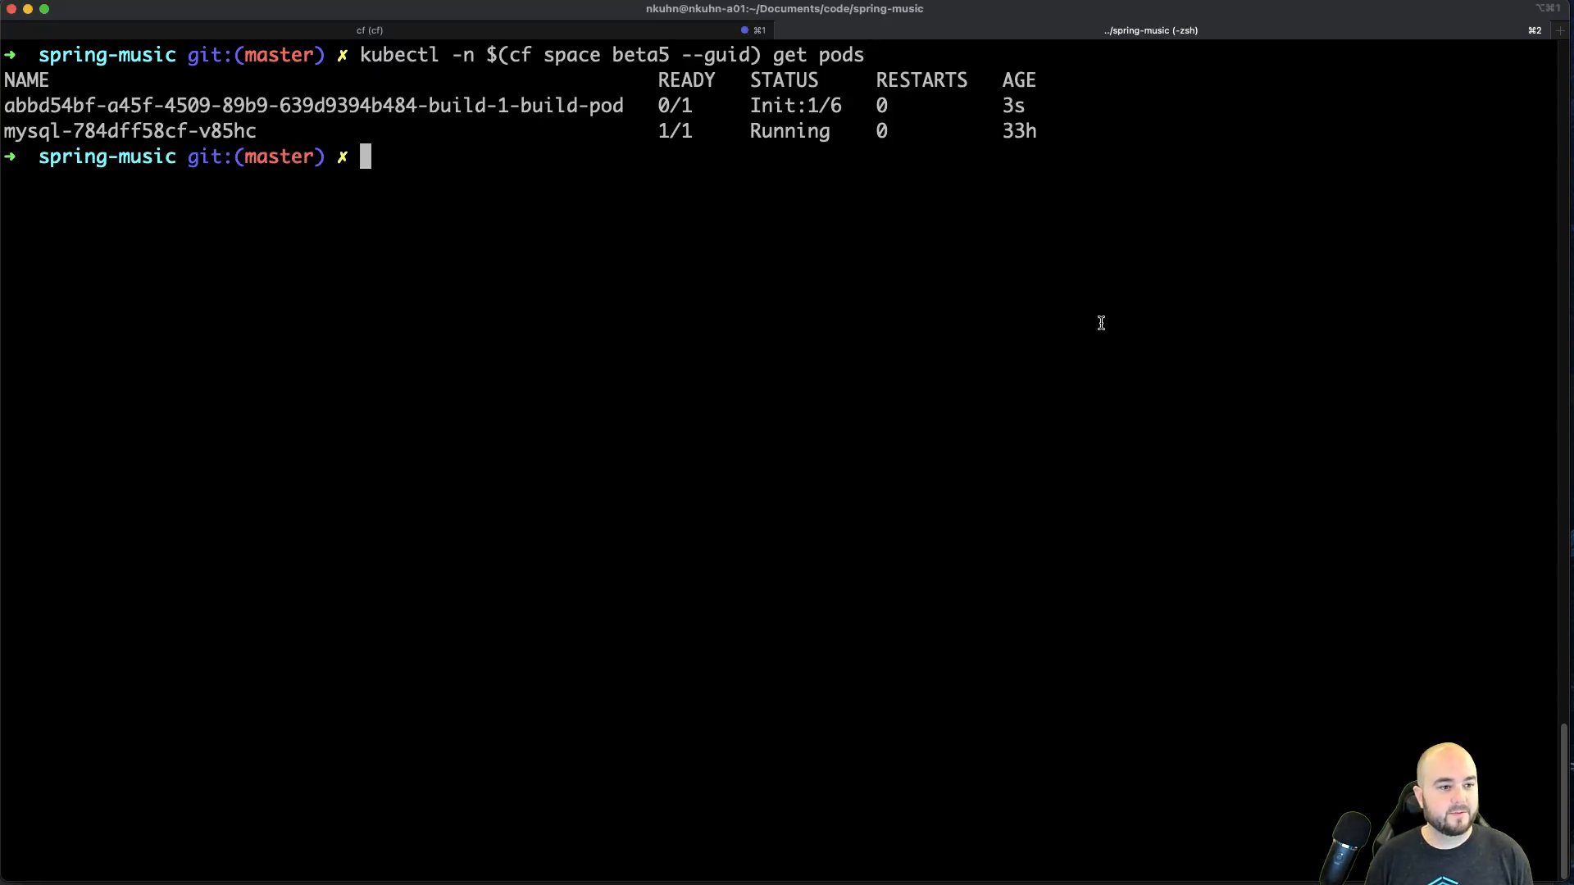
mouse_move(213, 166)
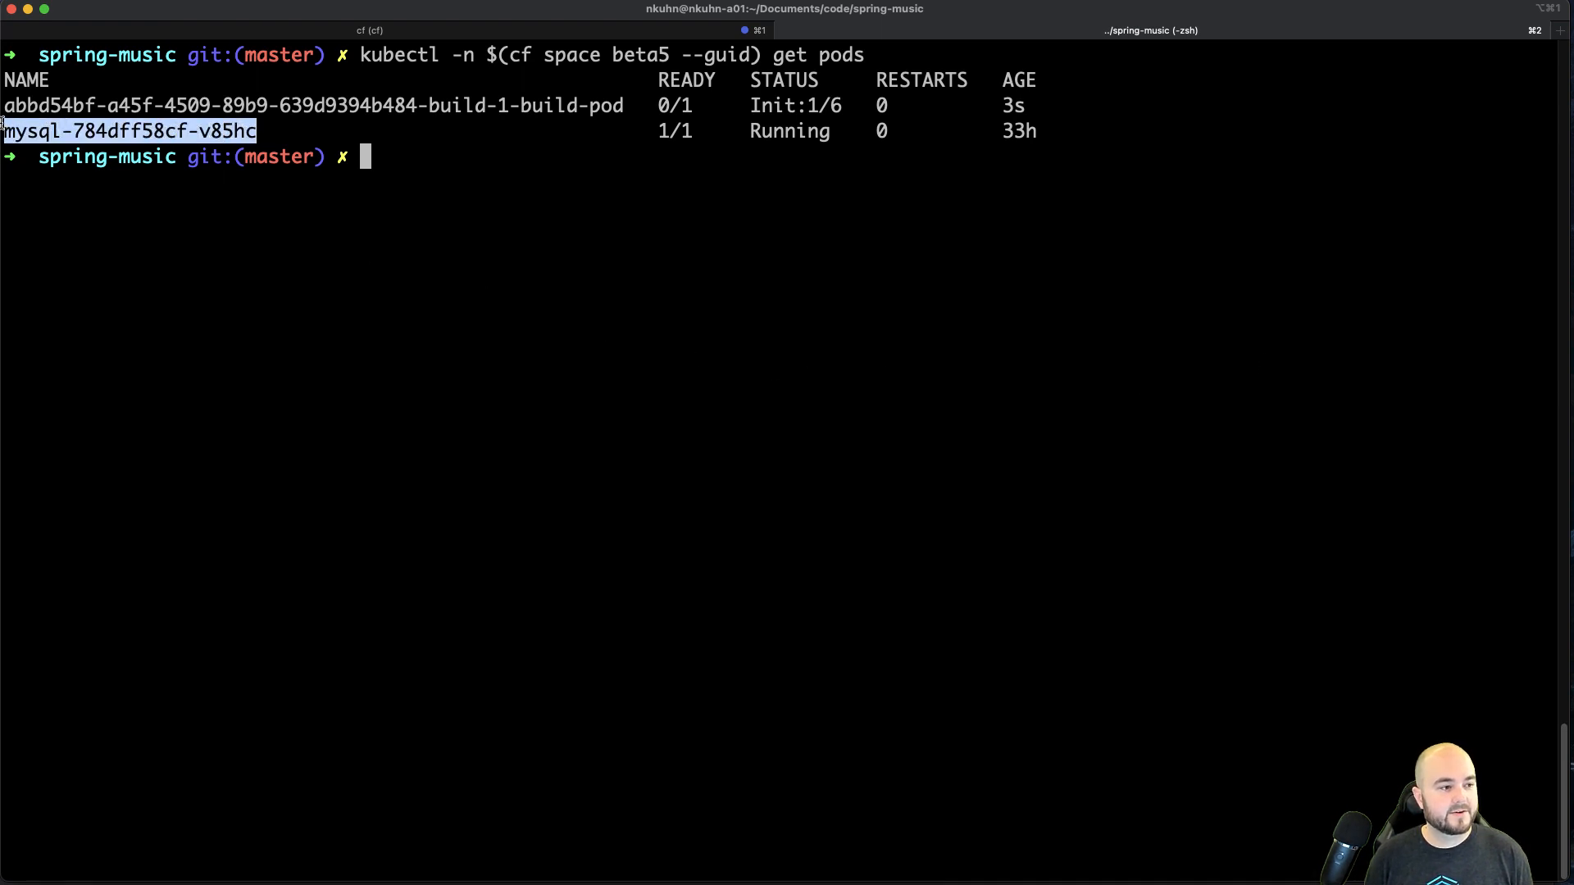
double_click(608, 104)
text(cf apps)
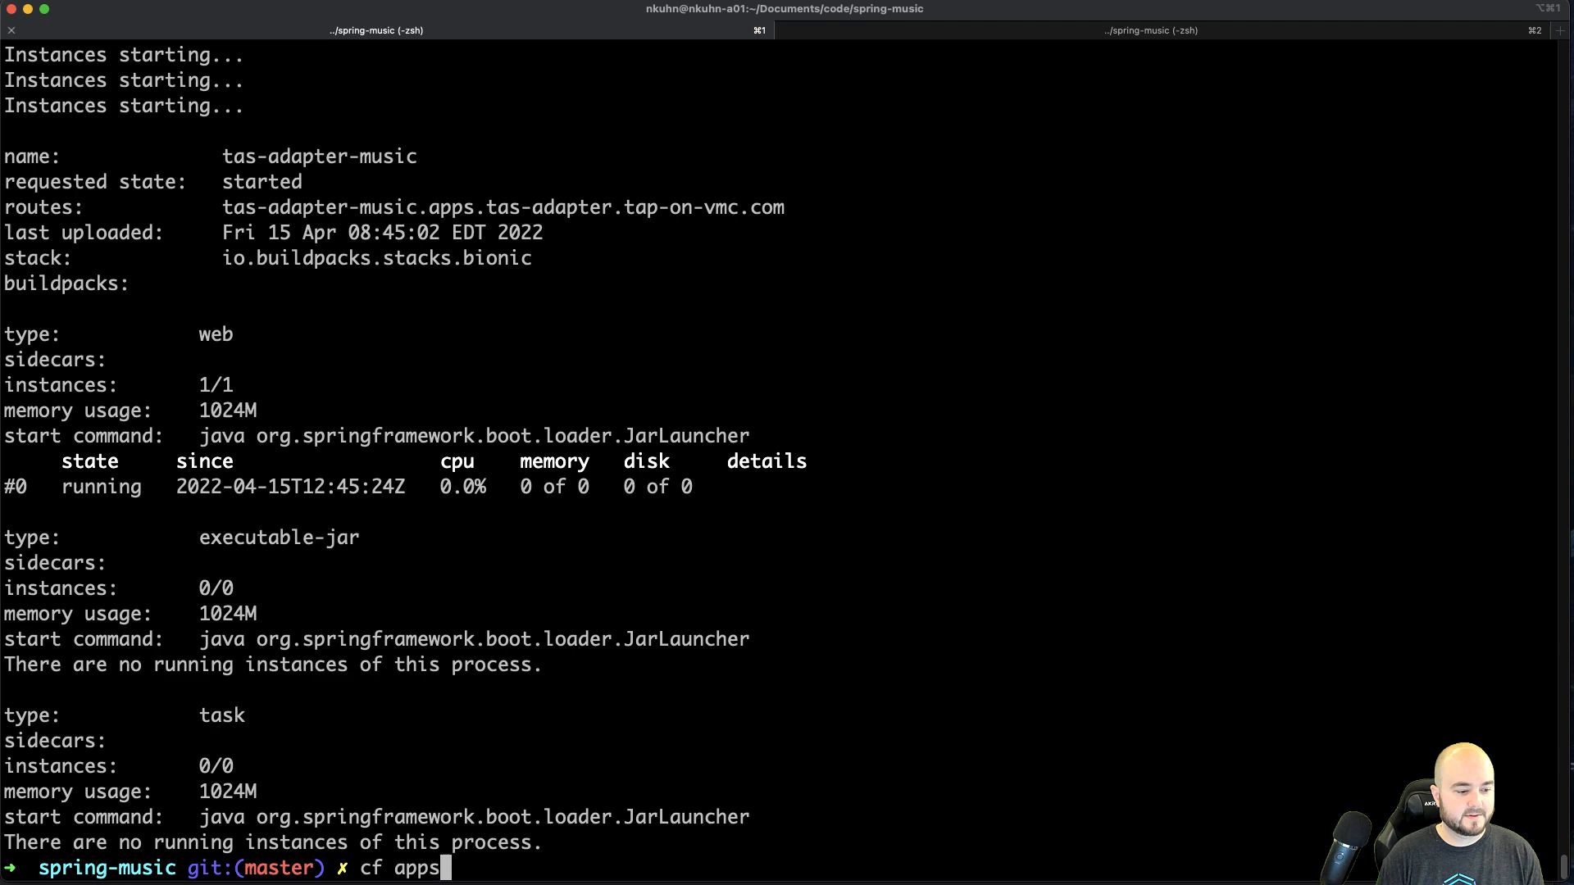
Step: Run cf apps to confirm tas-adapter-music is started
key(Return)
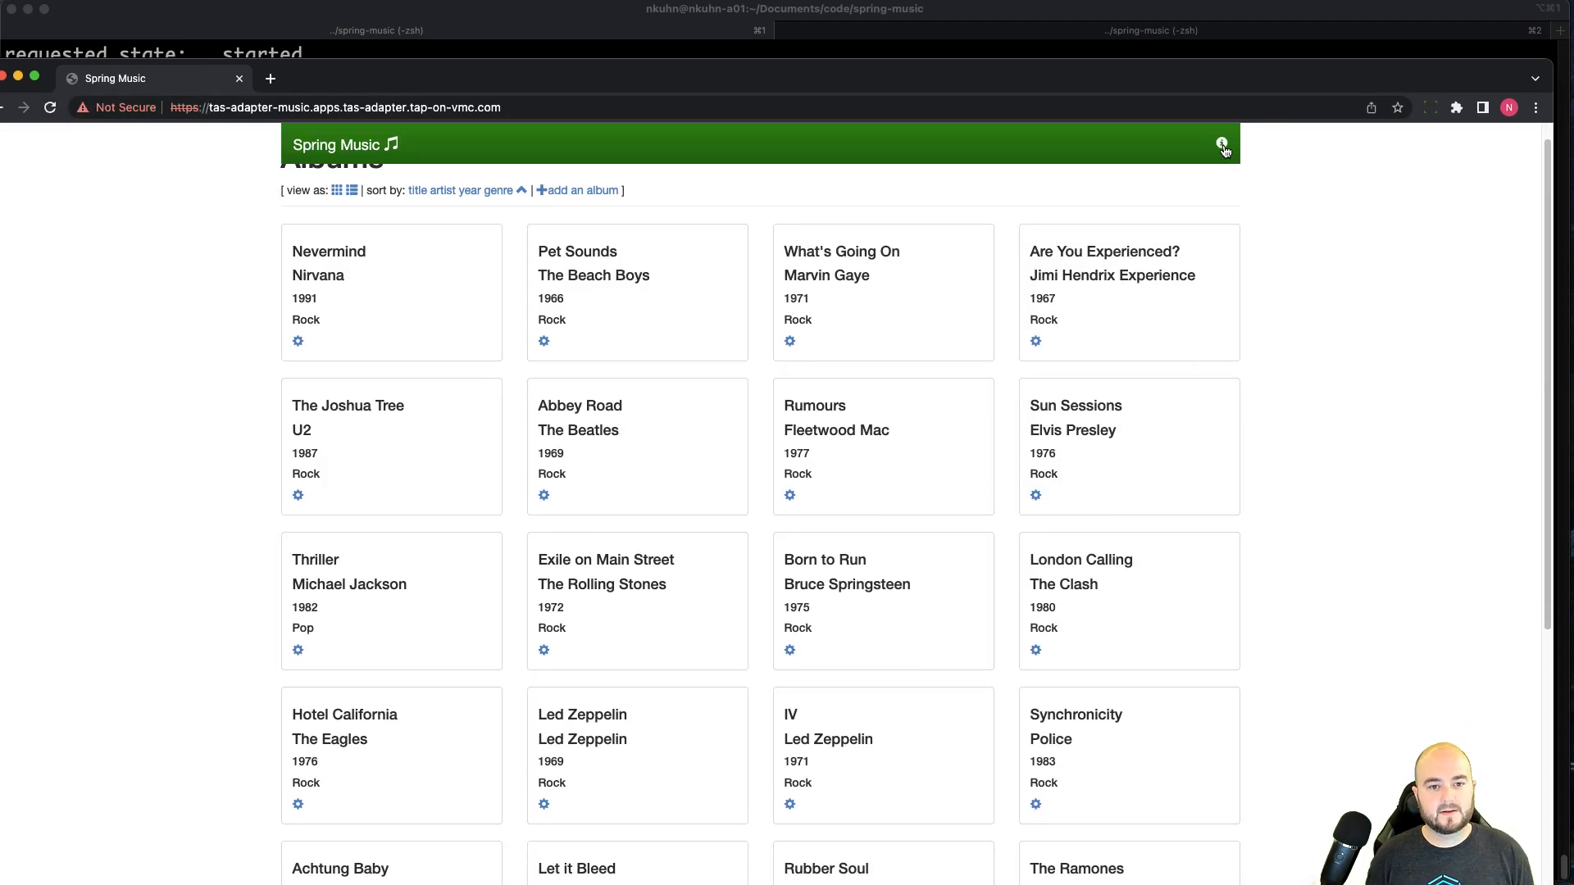
Step: Check which services the Spring Music app is bound to via the header info icon
click(1222, 143)
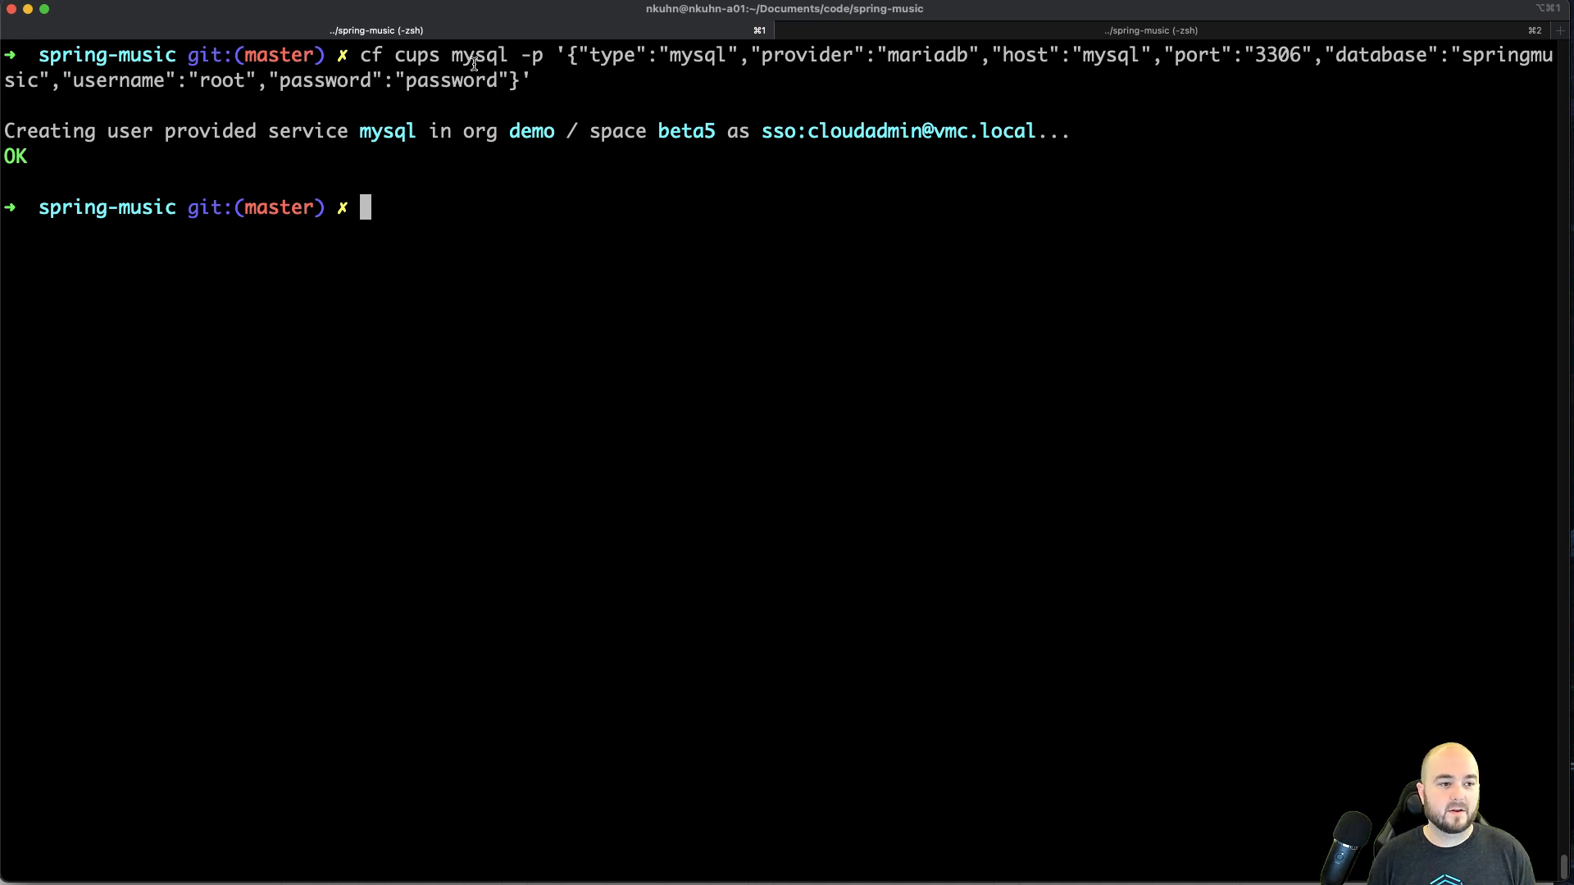
mouse_move(1010, 59)
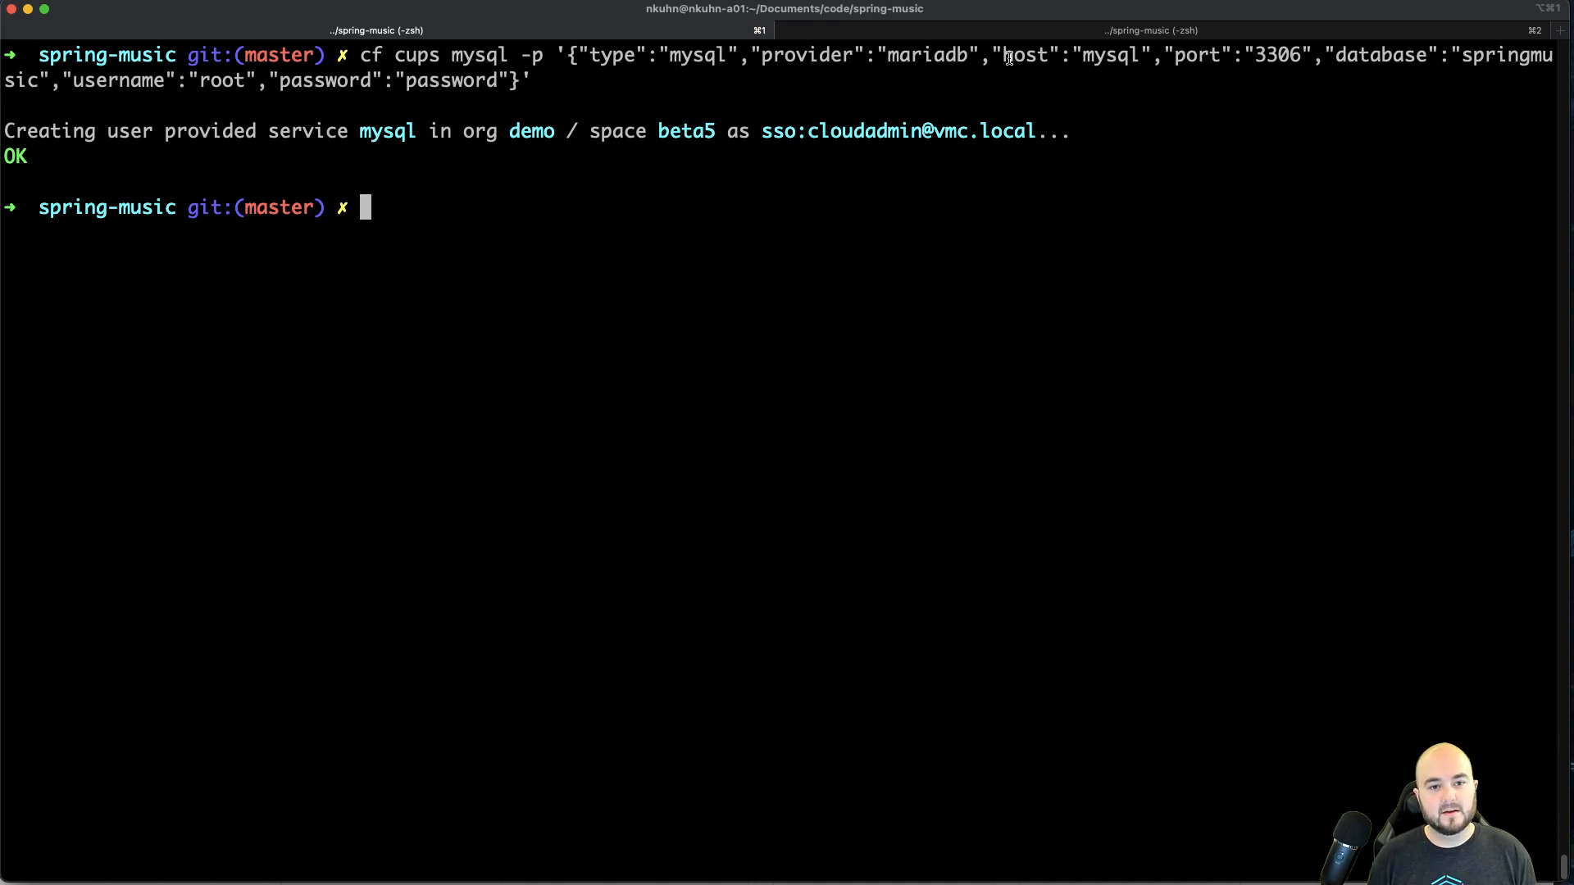
mouse_move(1242, 102)
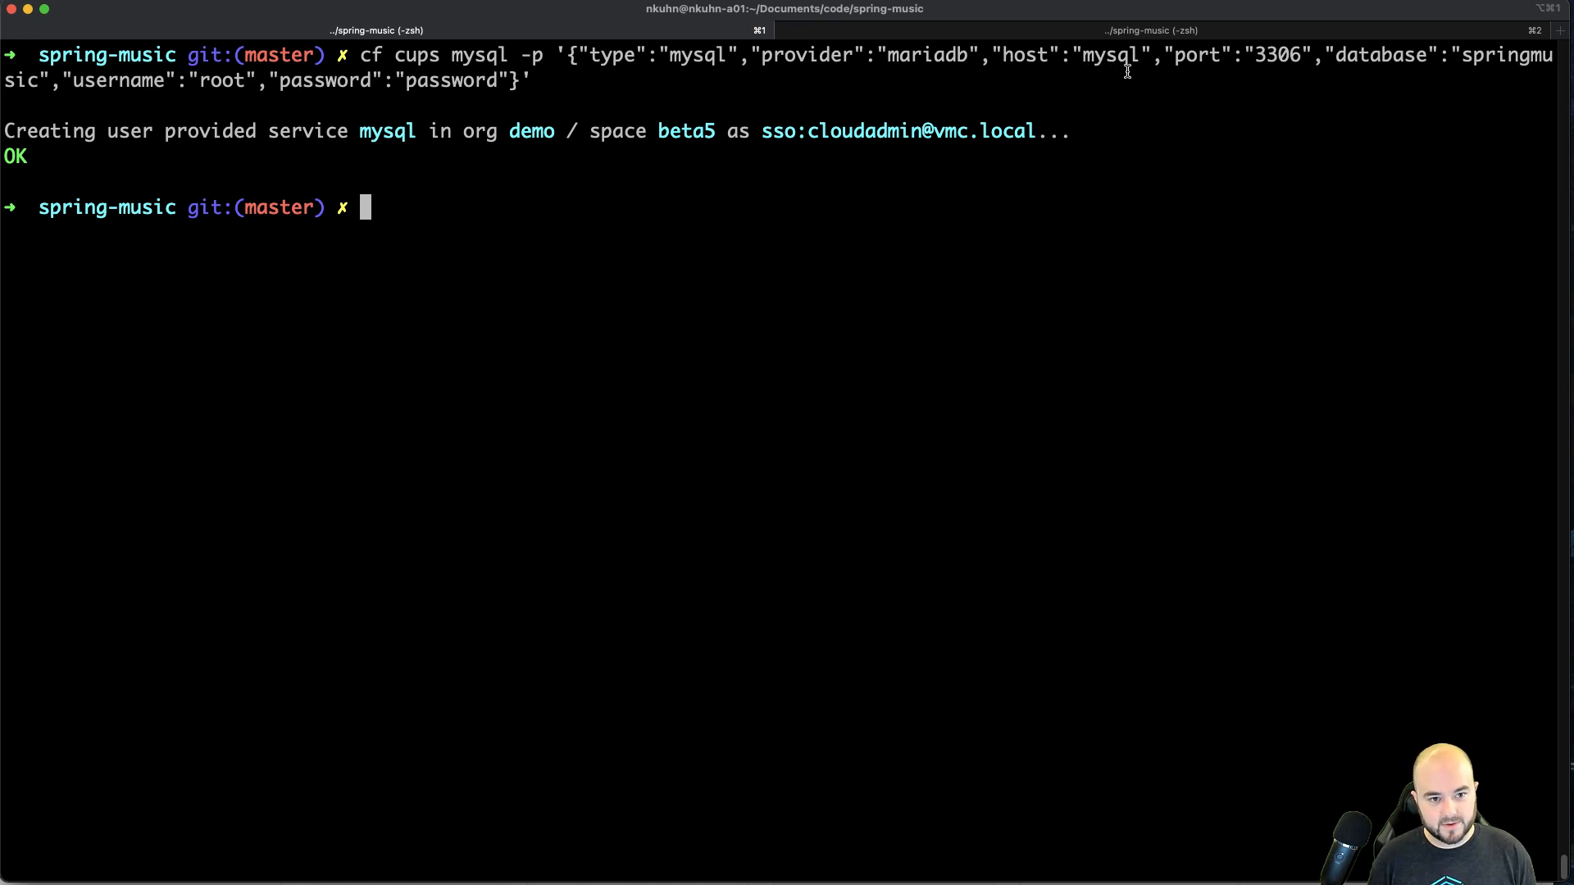
mouse_move(1234, 99)
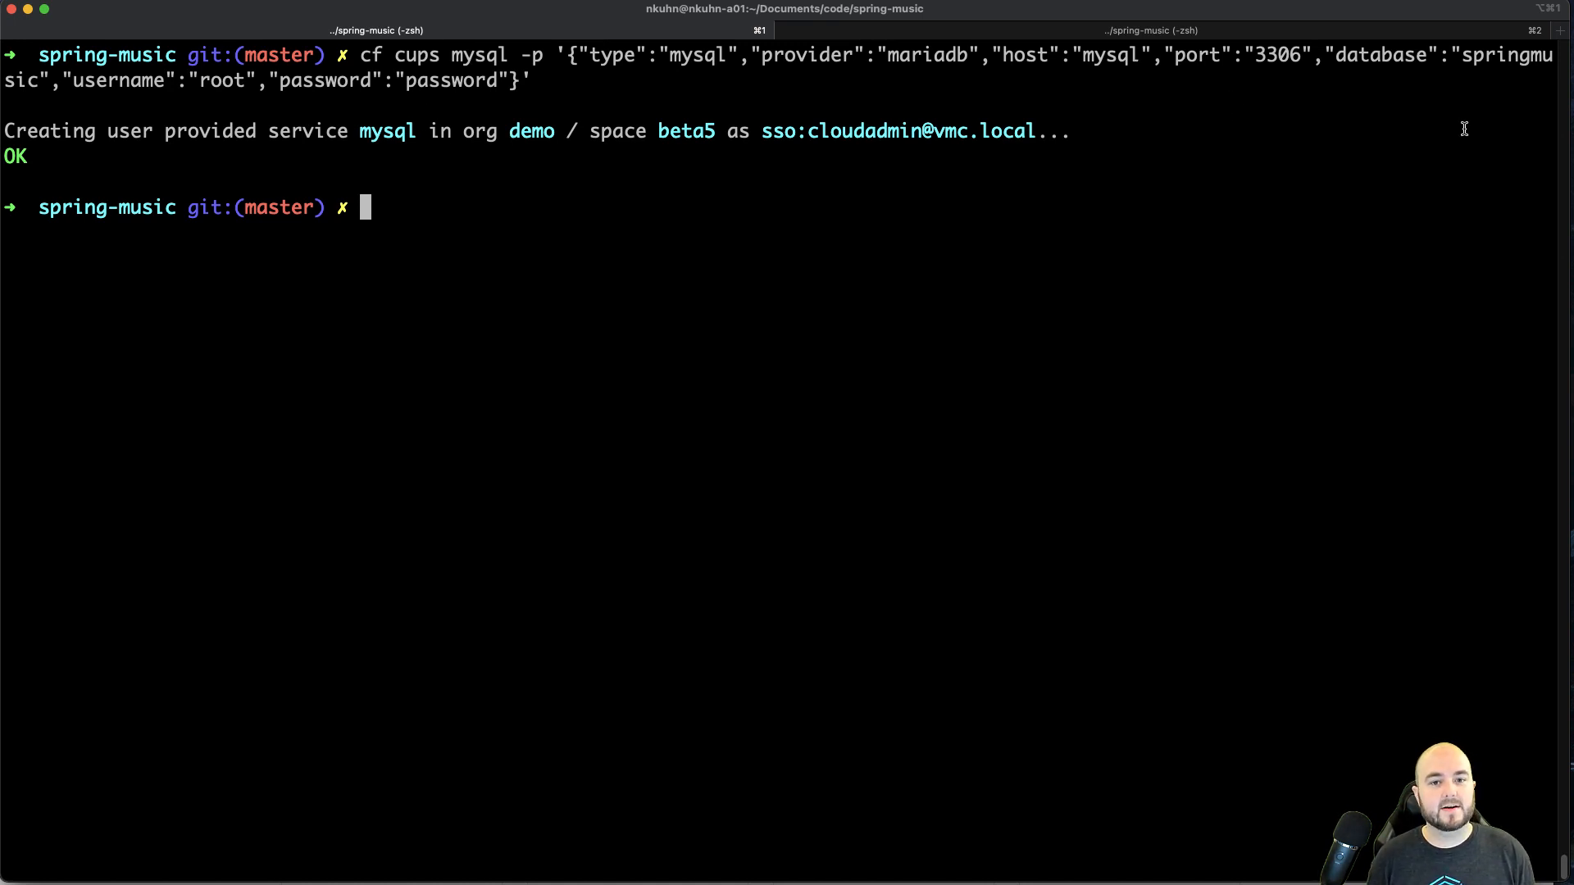
mouse_move(828, 223)
text(kubectl -n $(cf space beta5 --guid) get secret)
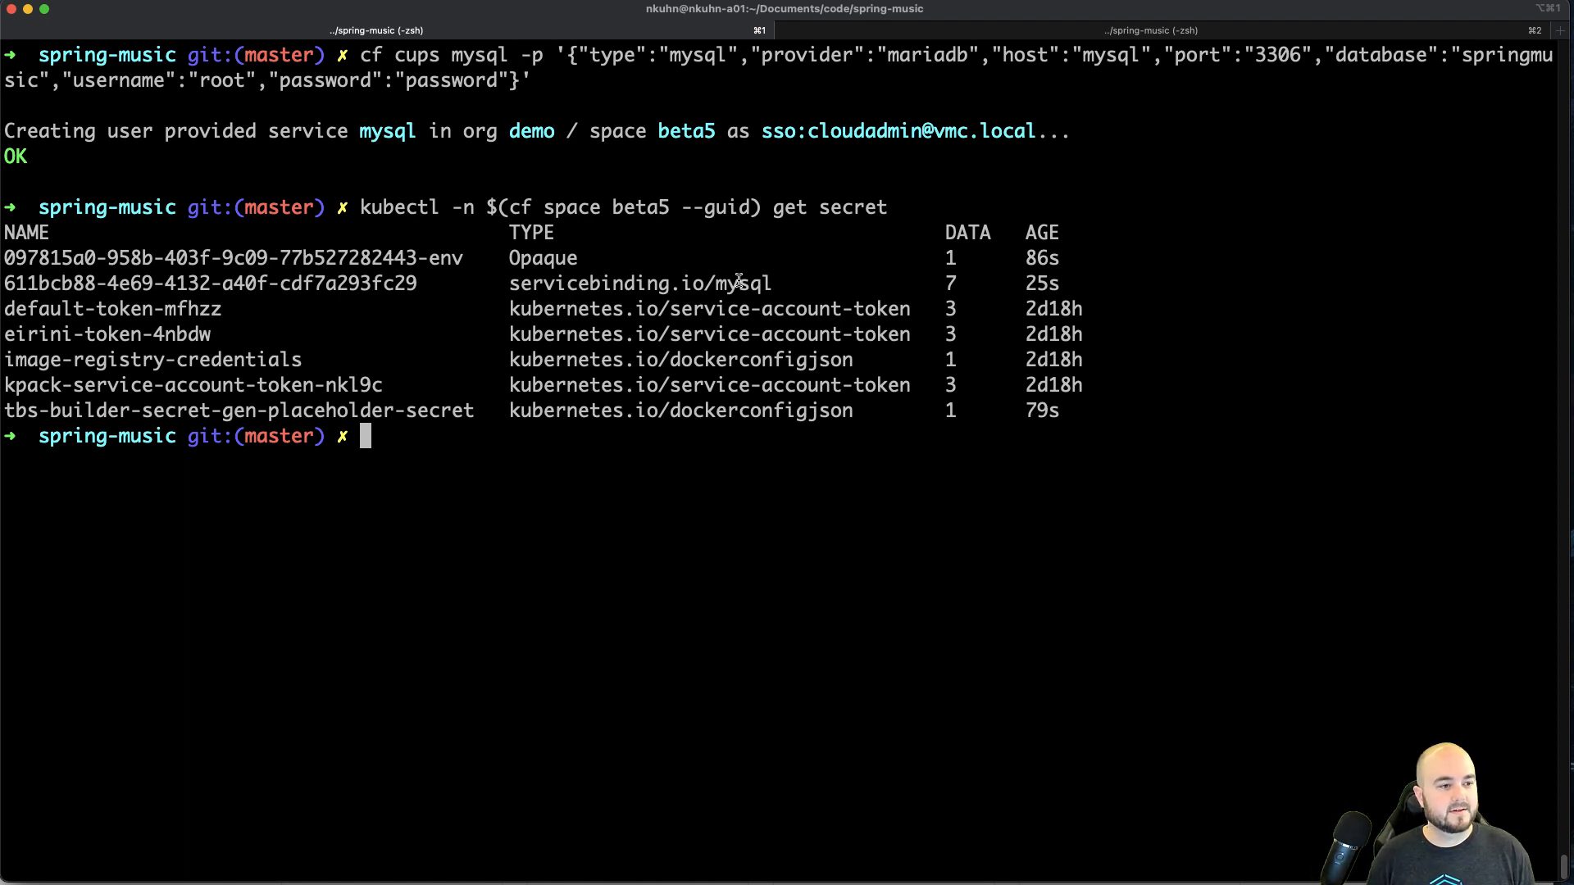
mouse_move(1073, 311)
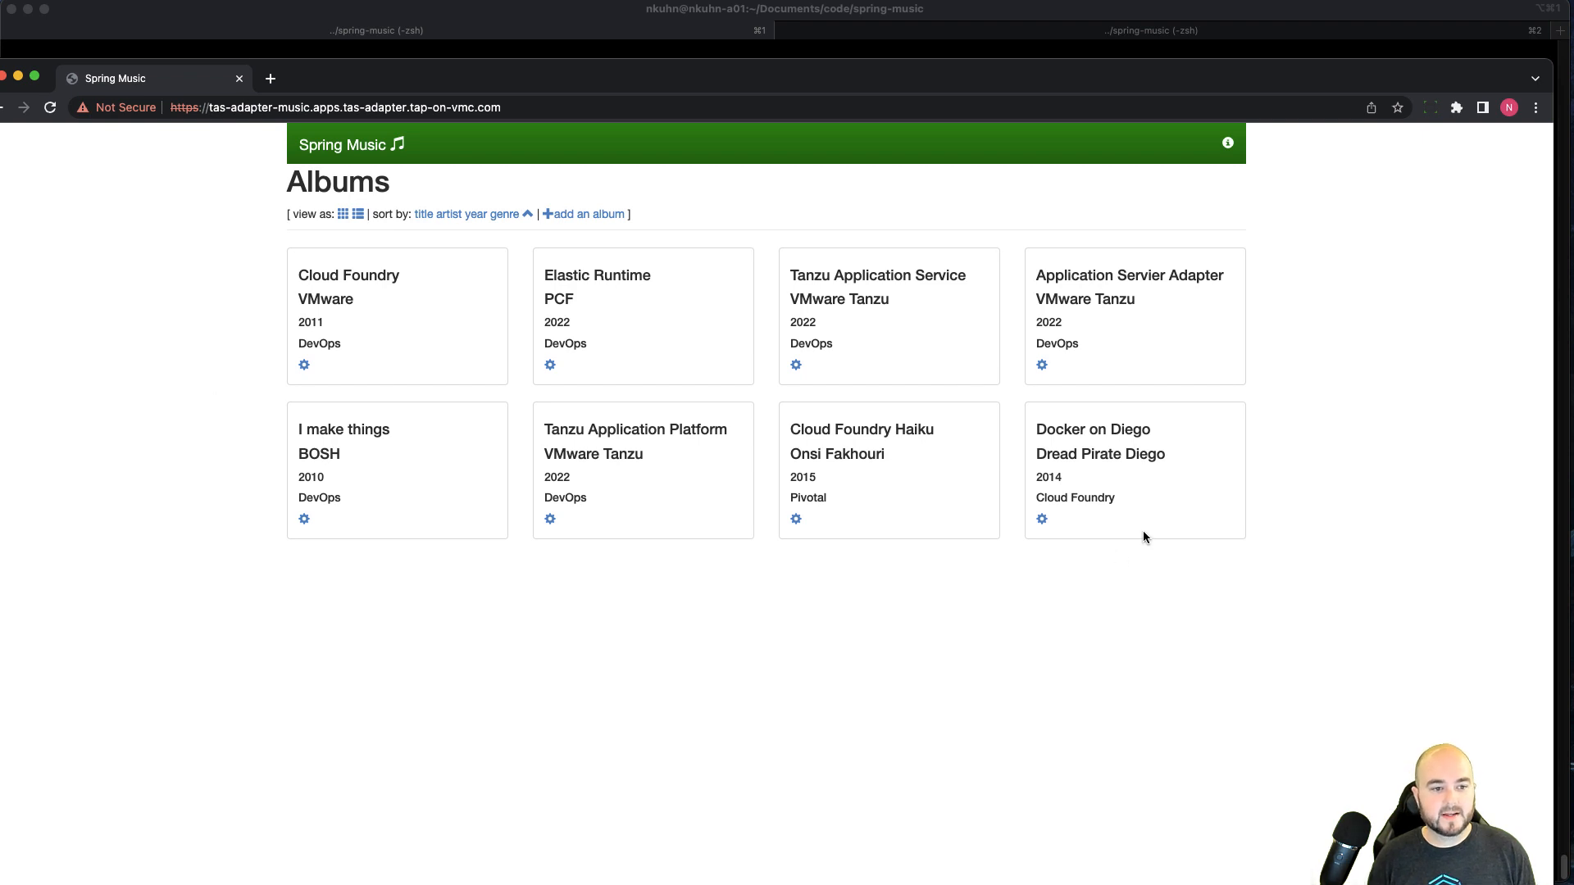
mouse_move(1180, 603)
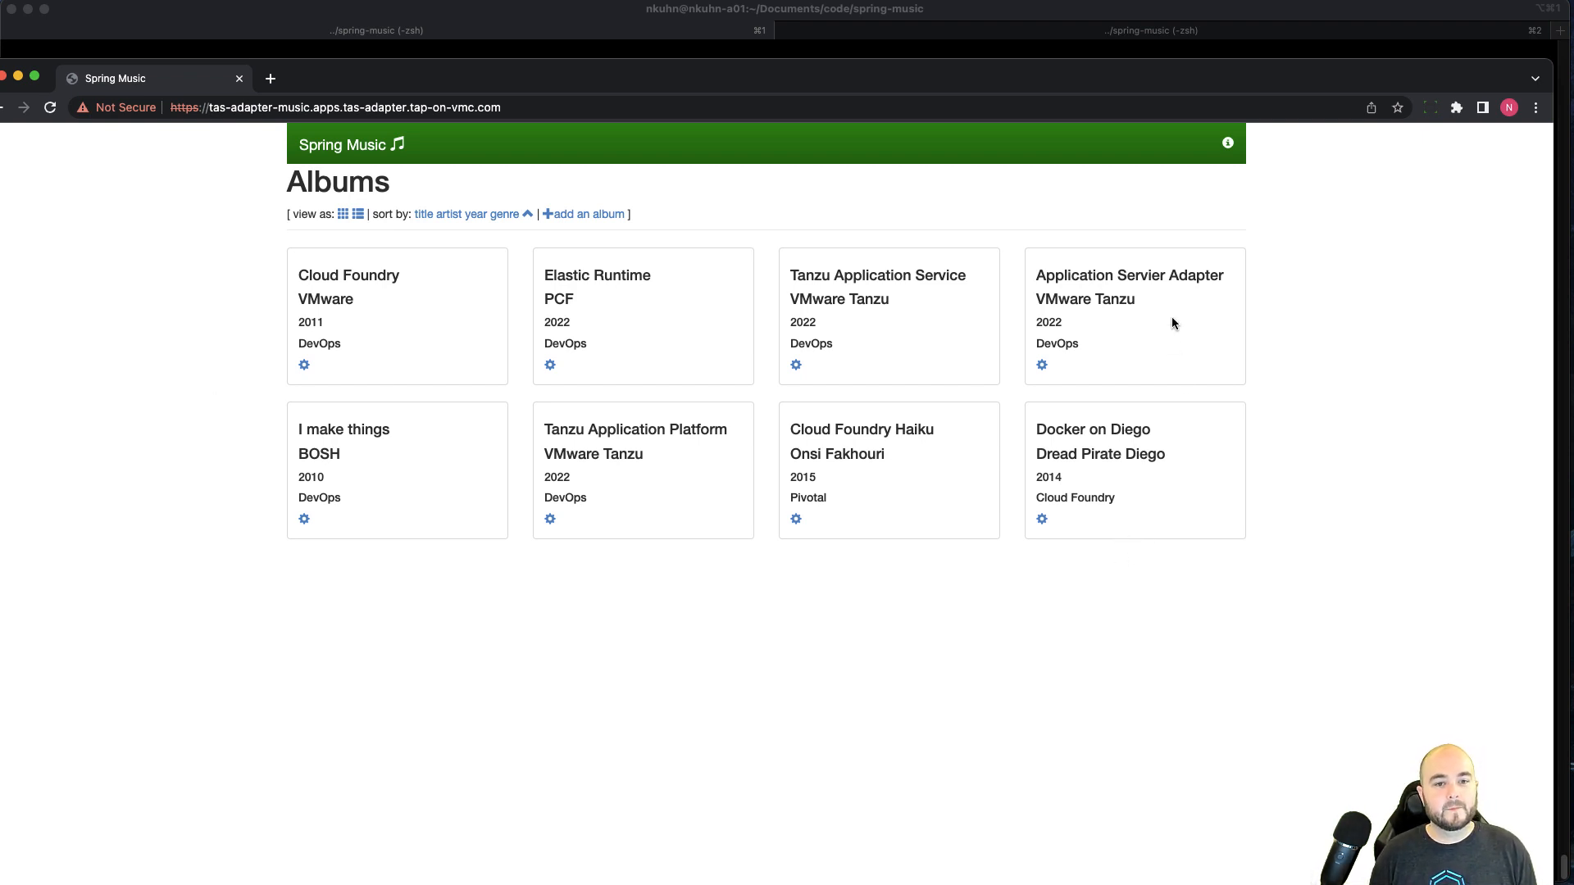
Step: Open the Spring Music info panel to confirm Services: mysql
click(1227, 143)
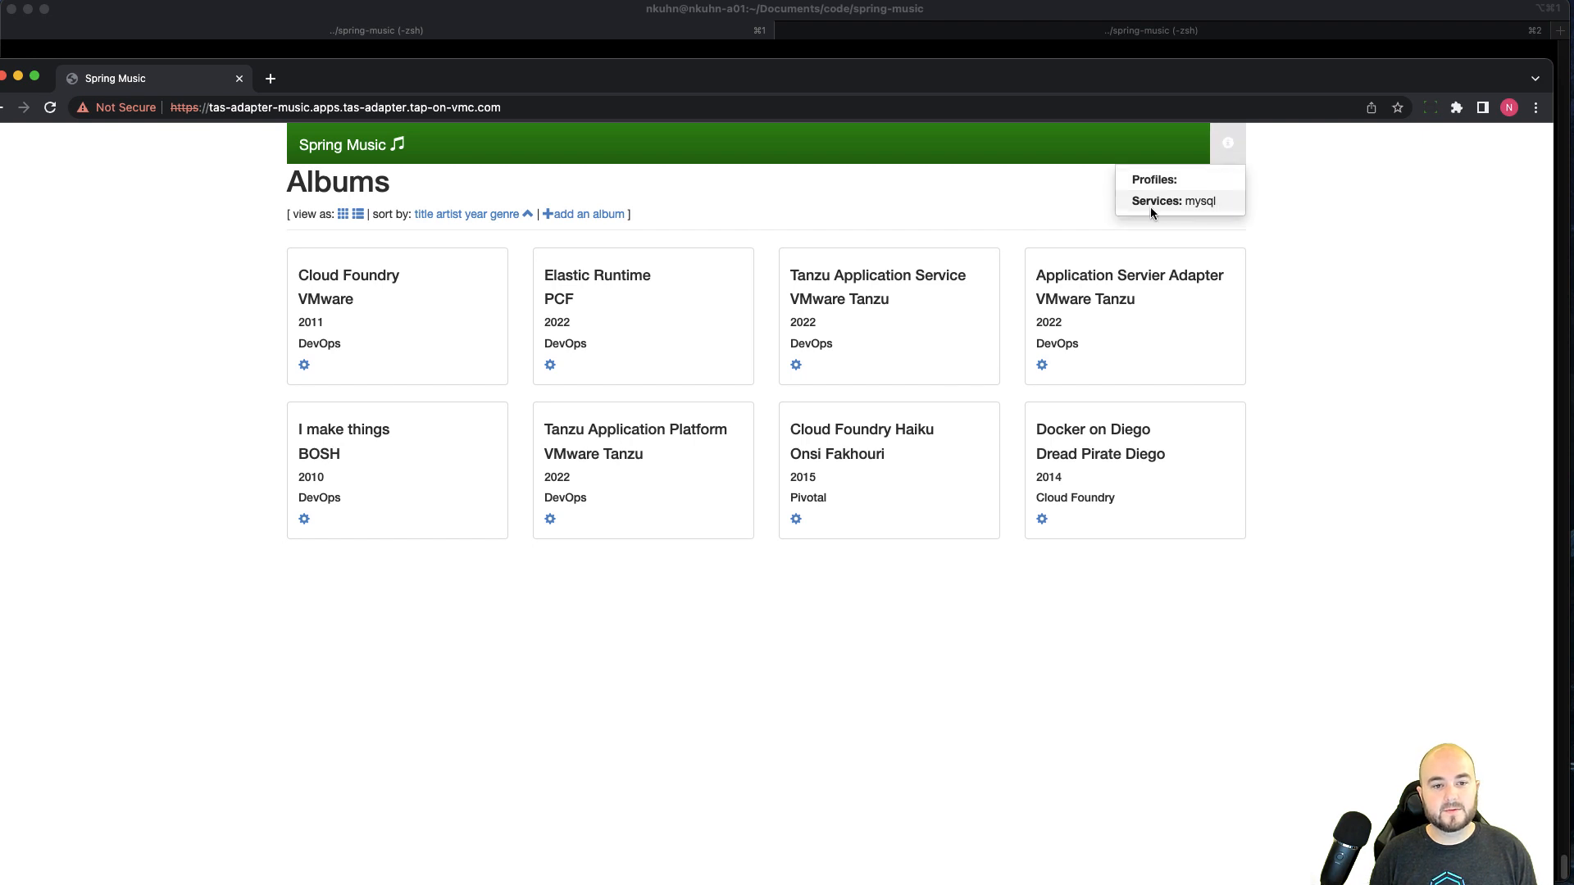
mouse_move(1213, 216)
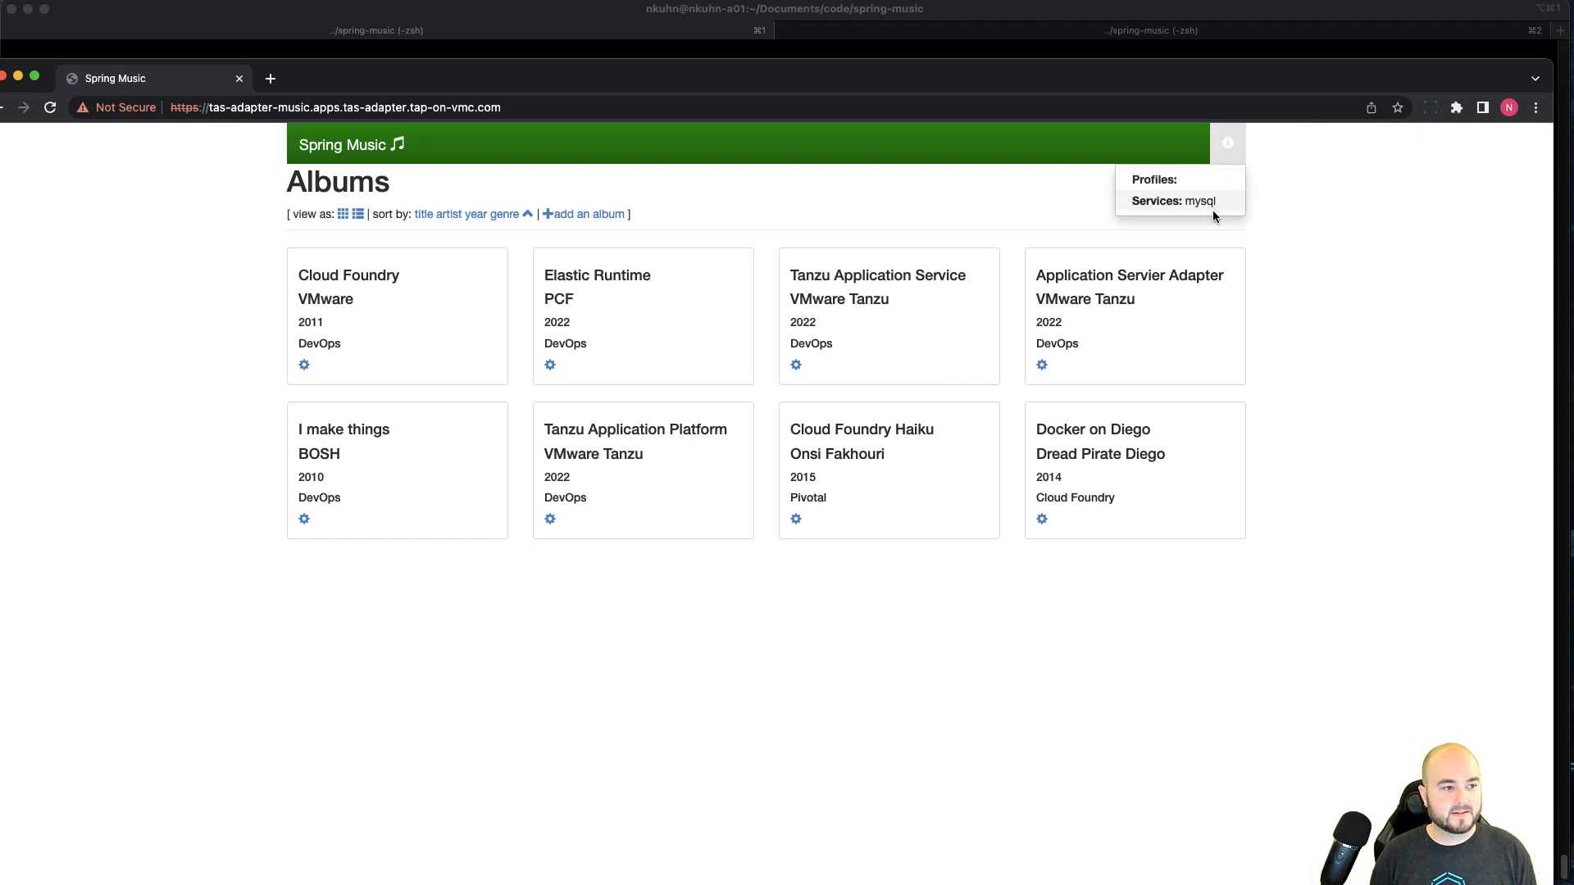
mouse_move(1296, 310)
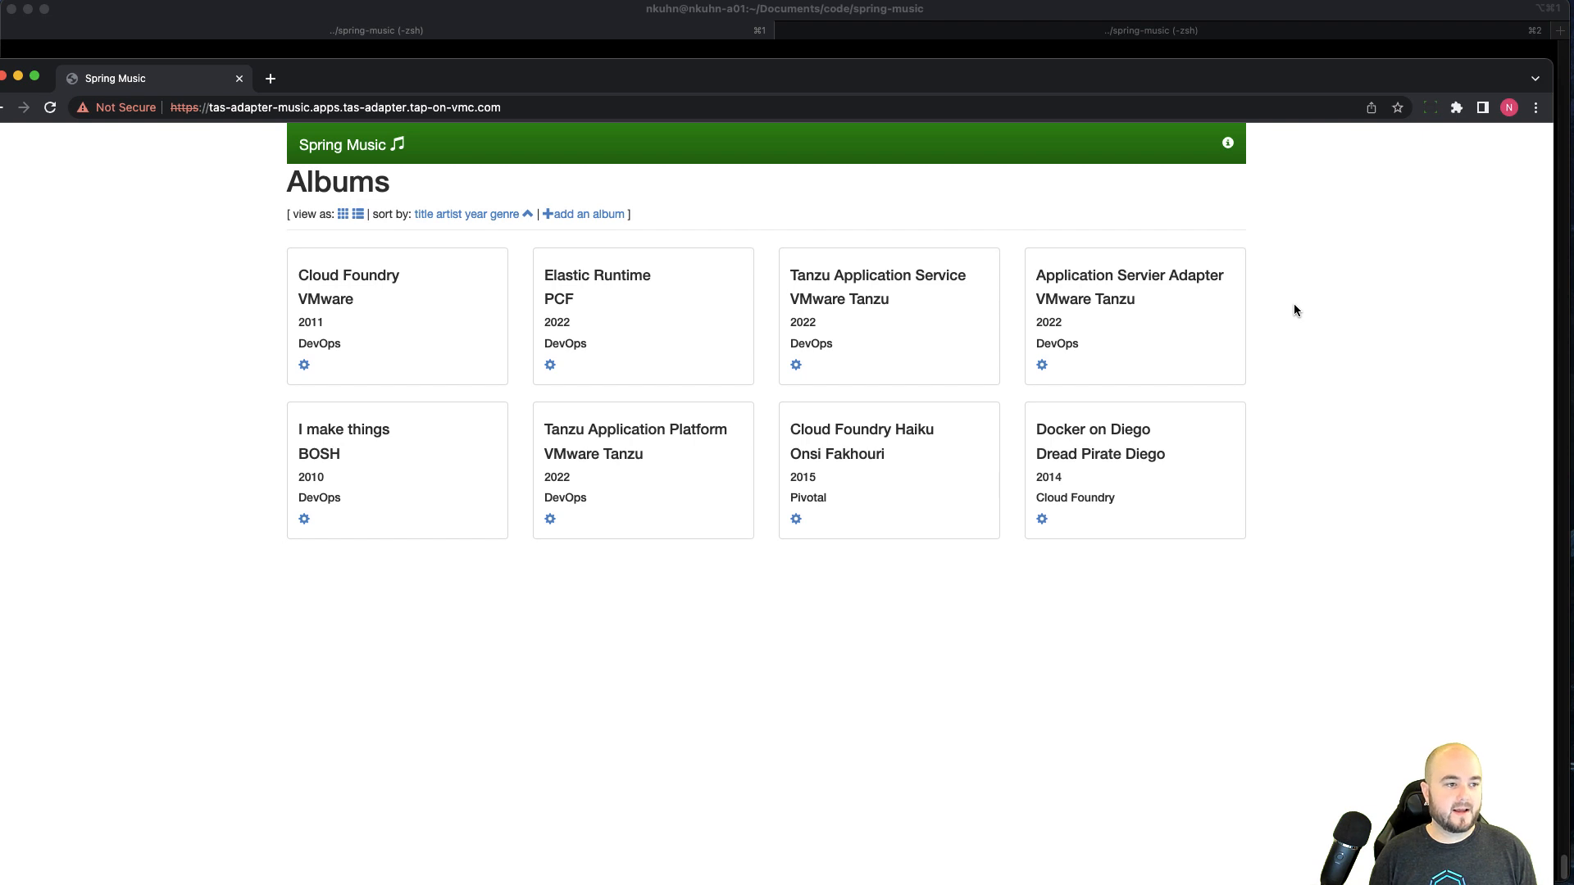